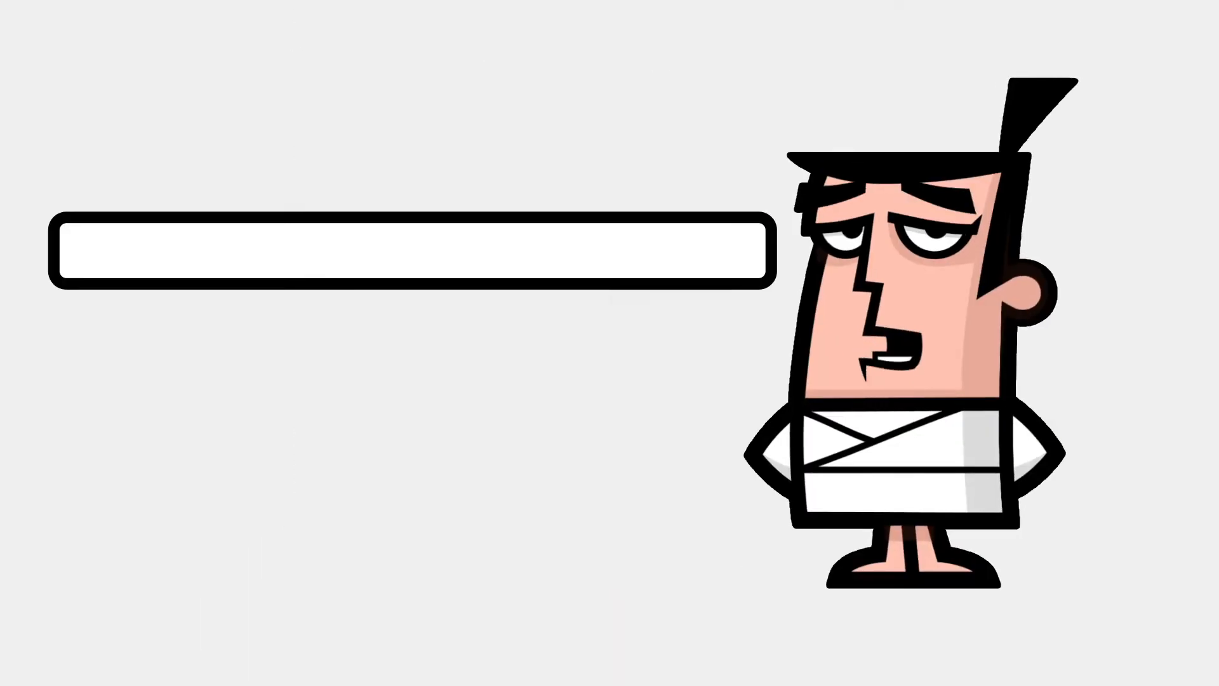
{"action": "type", "text": "M"}
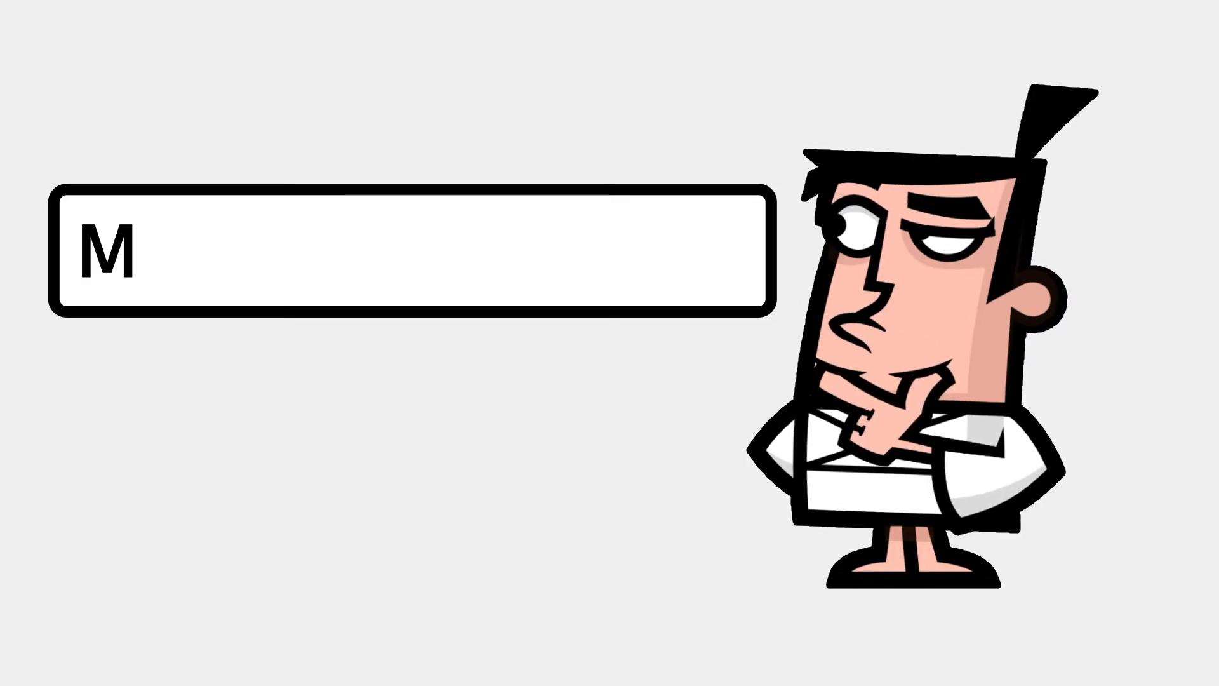
{"action": "type", "text": "yLogo"}
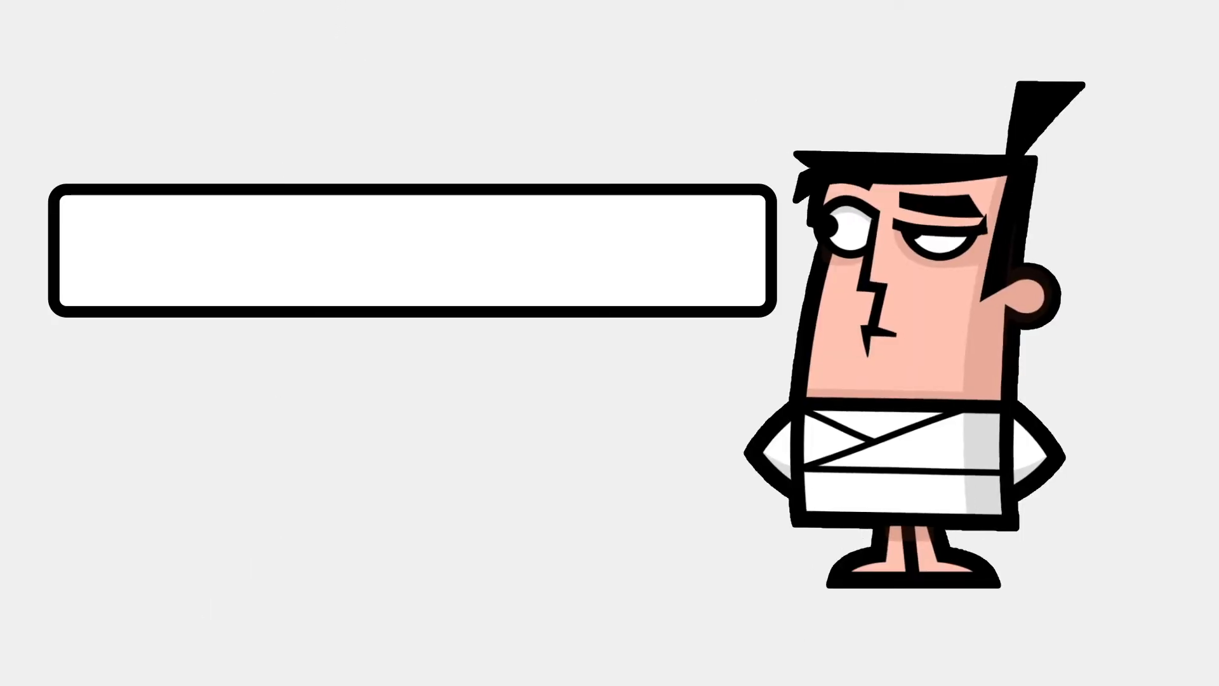
{"action": "type", "text": "Ed-Lee-Epic-Logo-"}
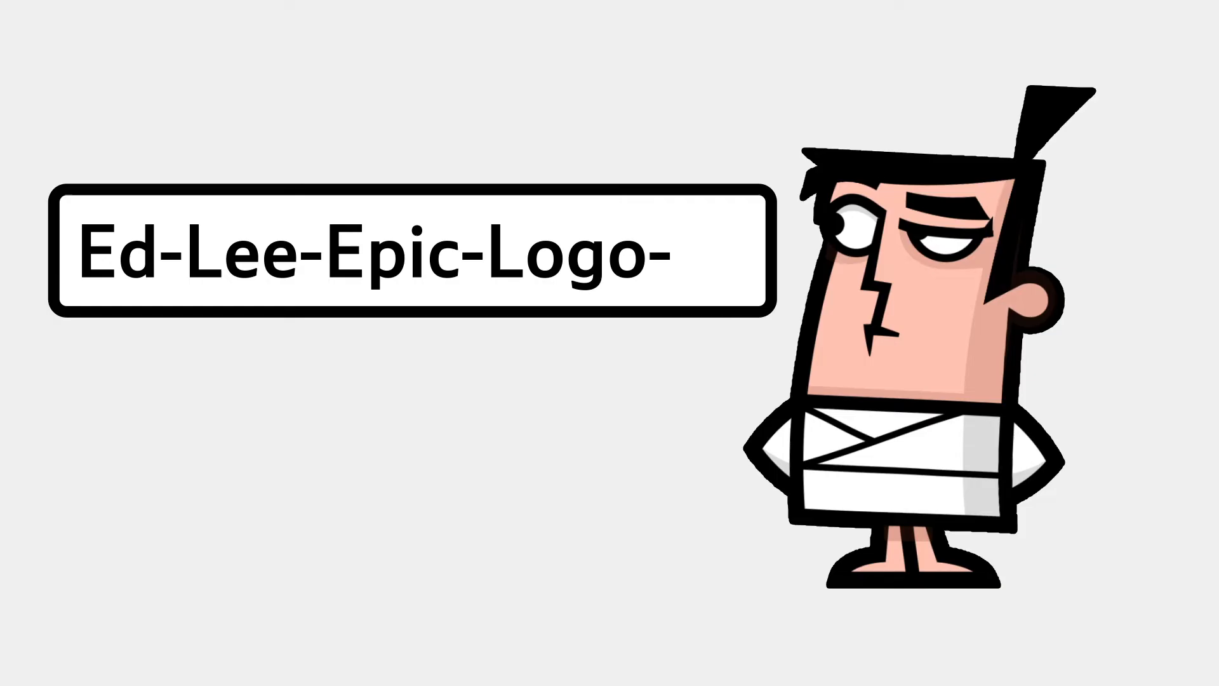
{"action": "type", "text": "01"}
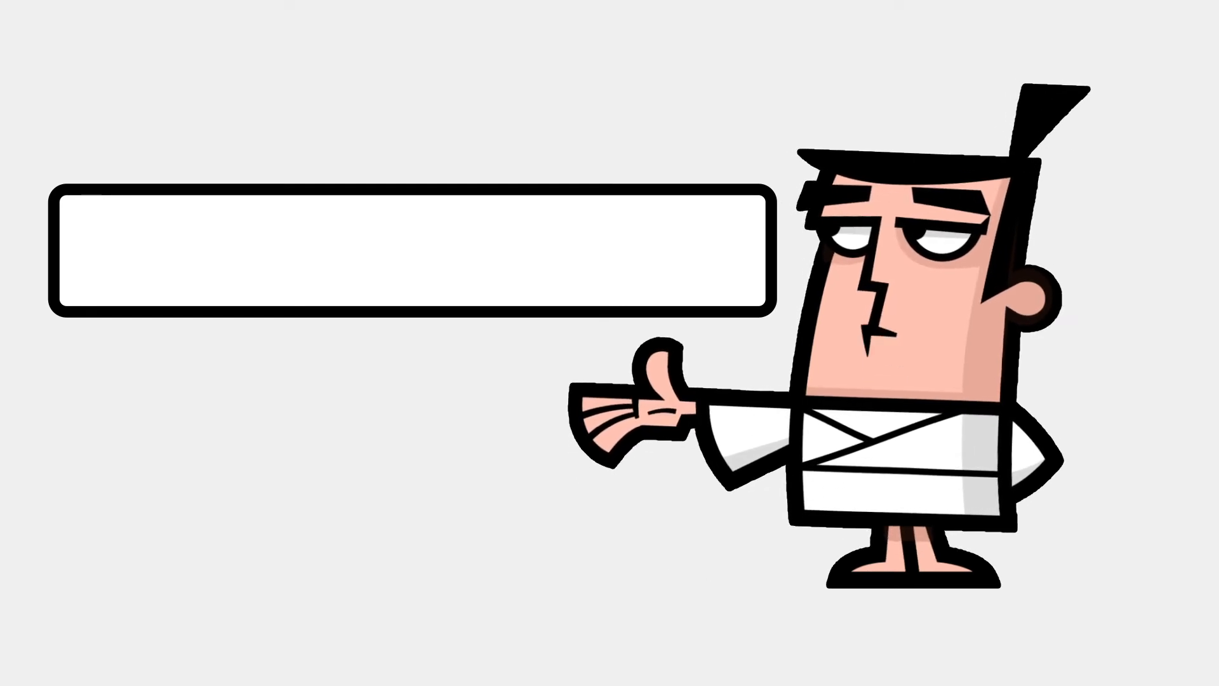
{"action": "type", "text": "Last-First-"}
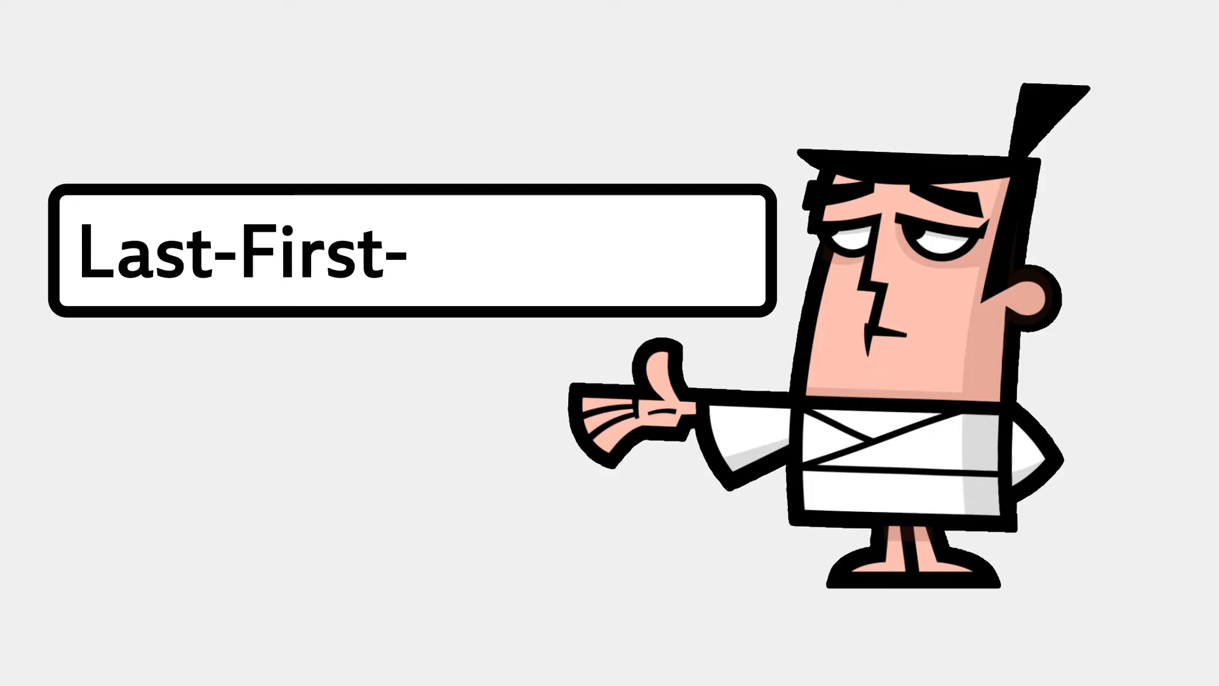
{"action": "type", "text": "Project-##"}
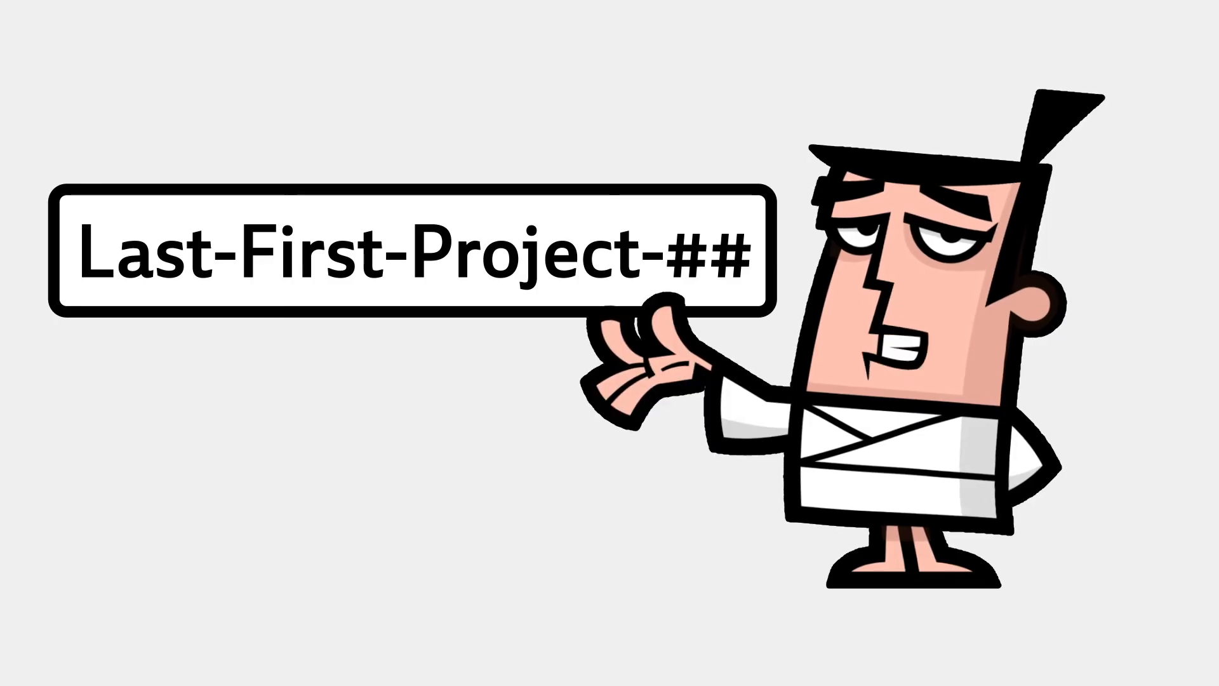
{"action": "type", "text": "Last_First_Project_##"}
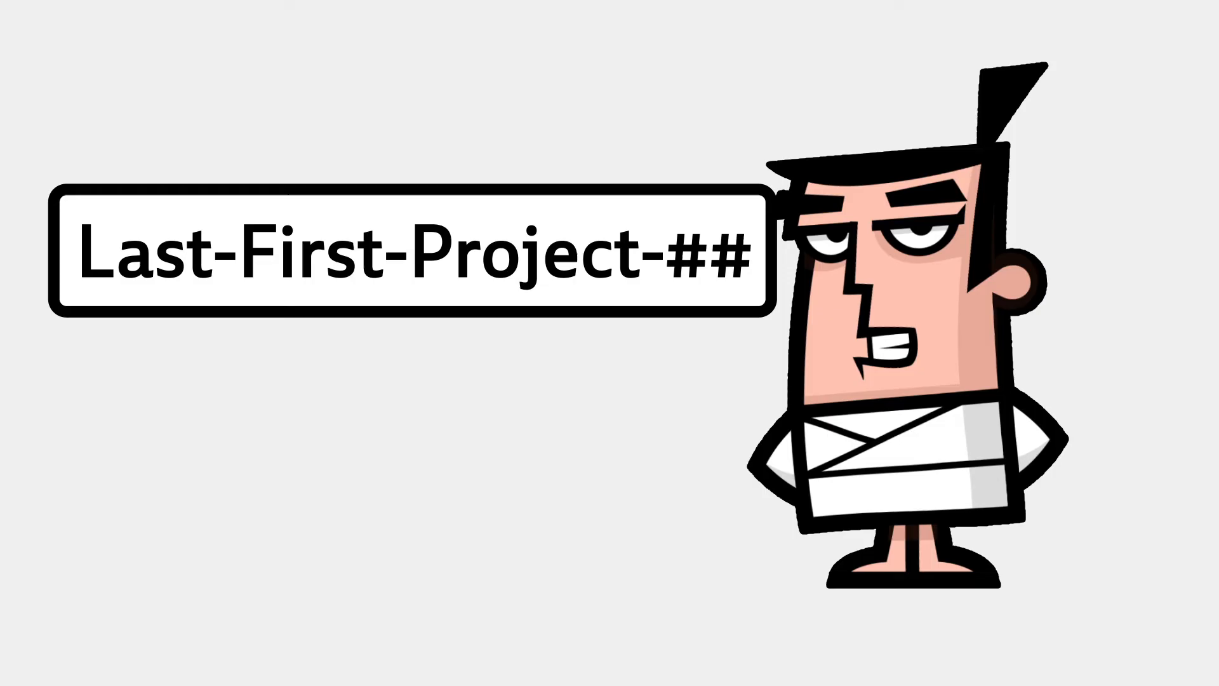
{"action": "type", "text": "Last_First_Project_##"}
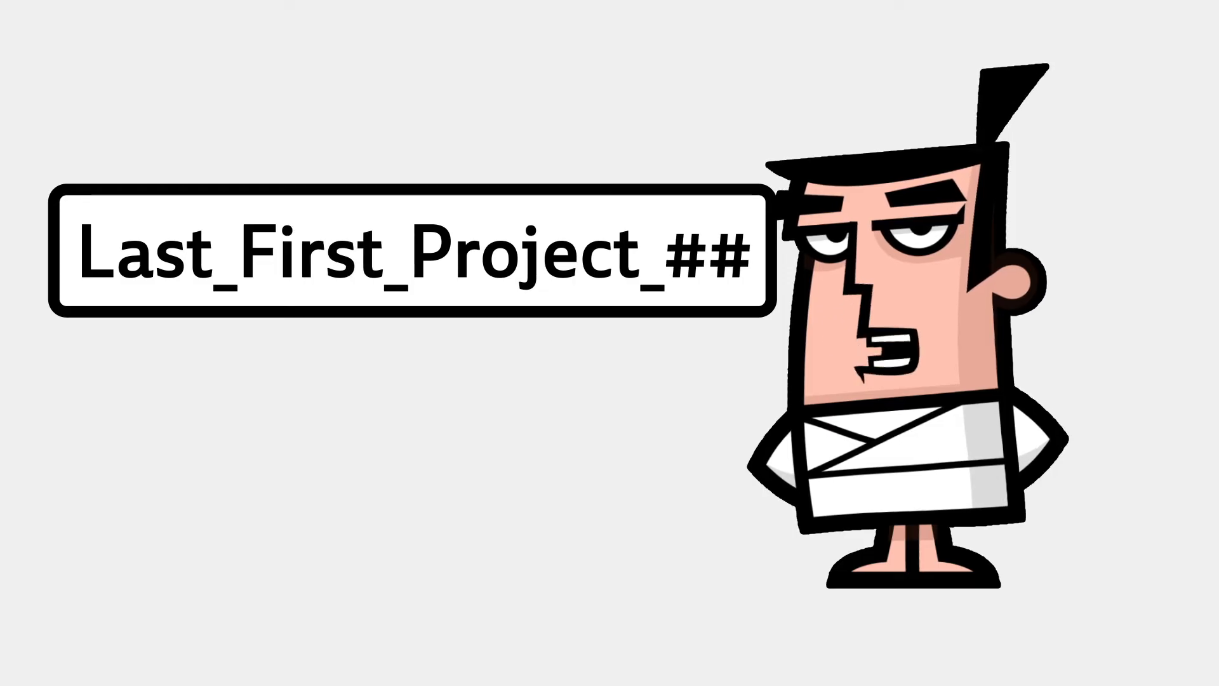